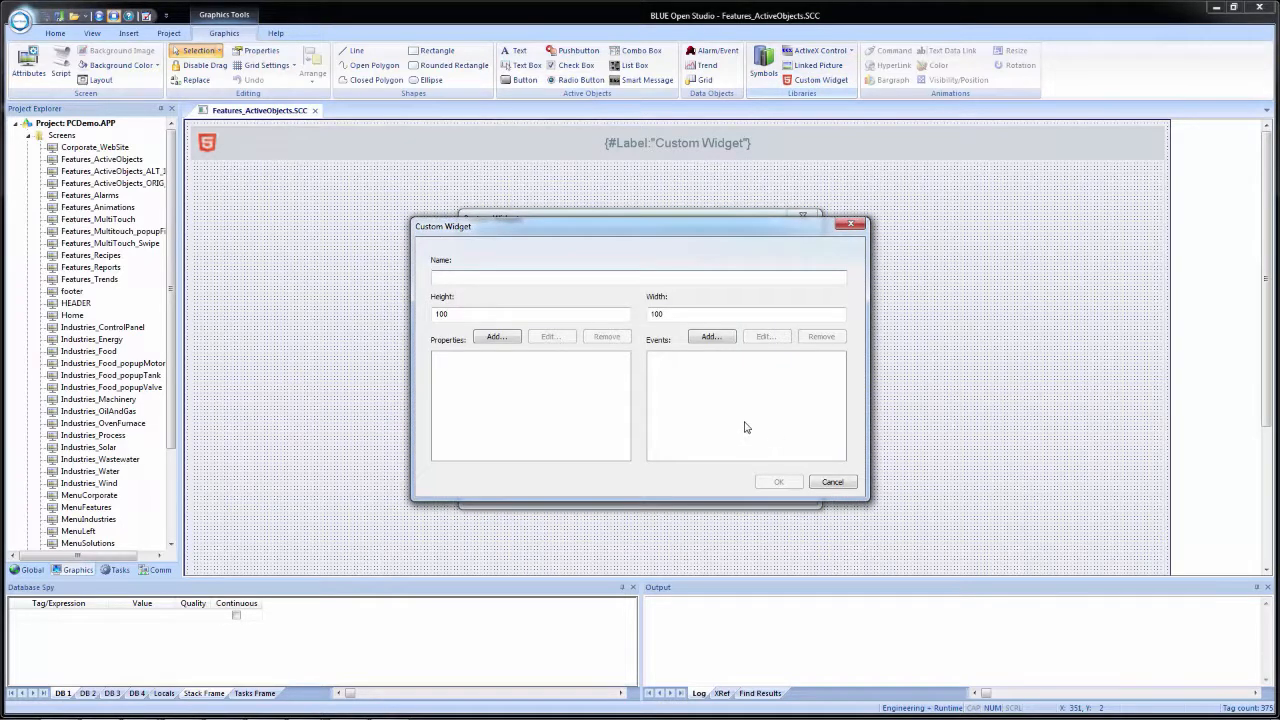
Step: Name the custom widget MyWebBrowser and add its GoURL property and PageLoaded event
text(MyWebBrowser)
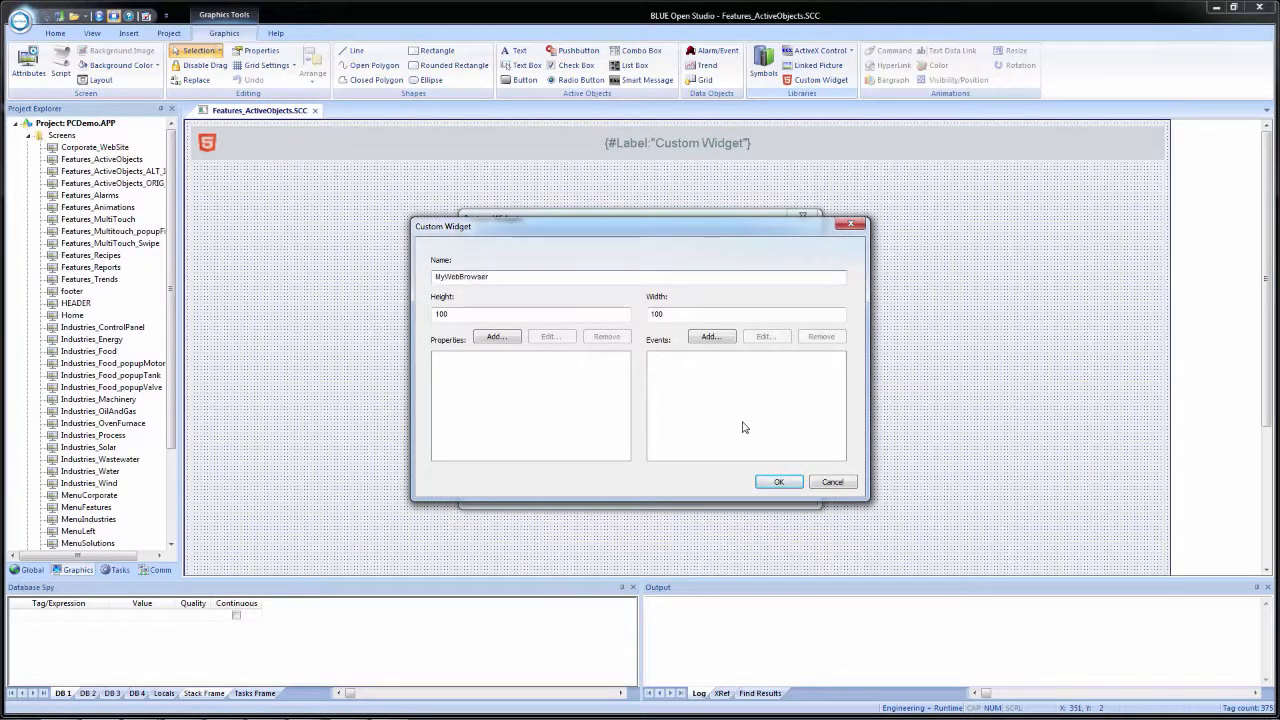
click(495, 336)
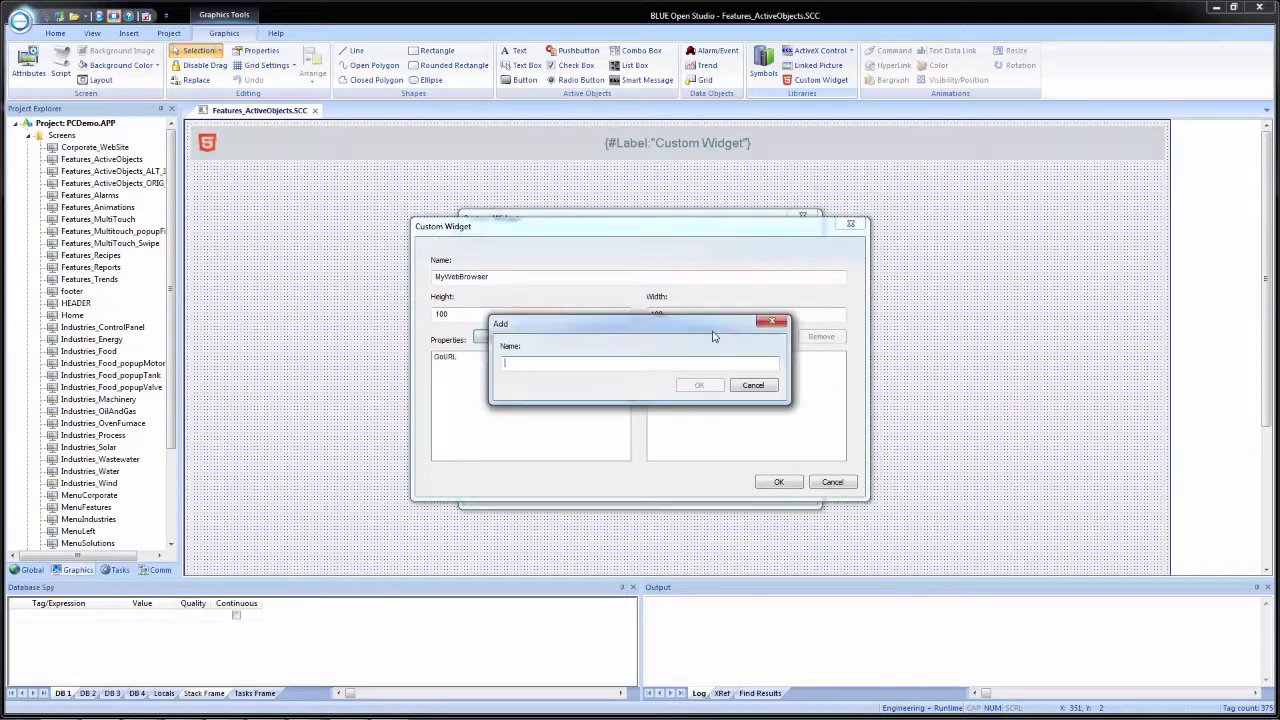
text(PageLoaded)
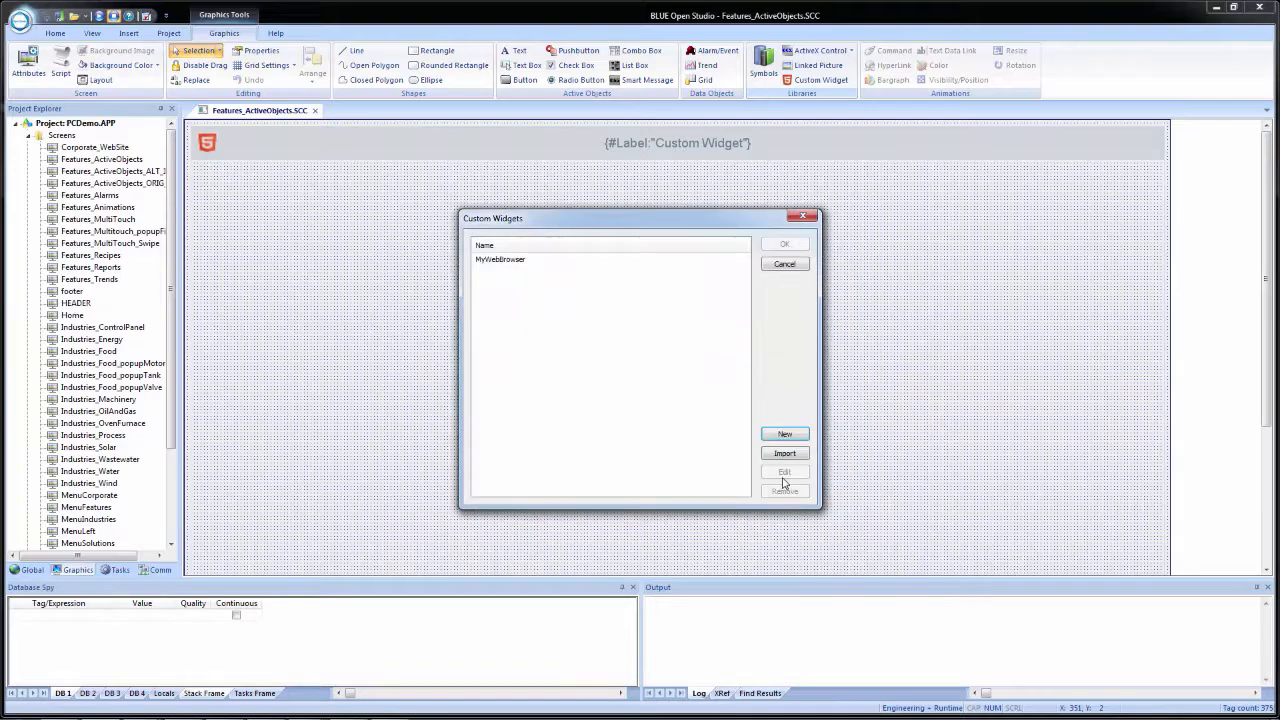
Step: Place the MyWebBrowser widget and bind its GoURL property to the GoURL tag
click(785, 243)
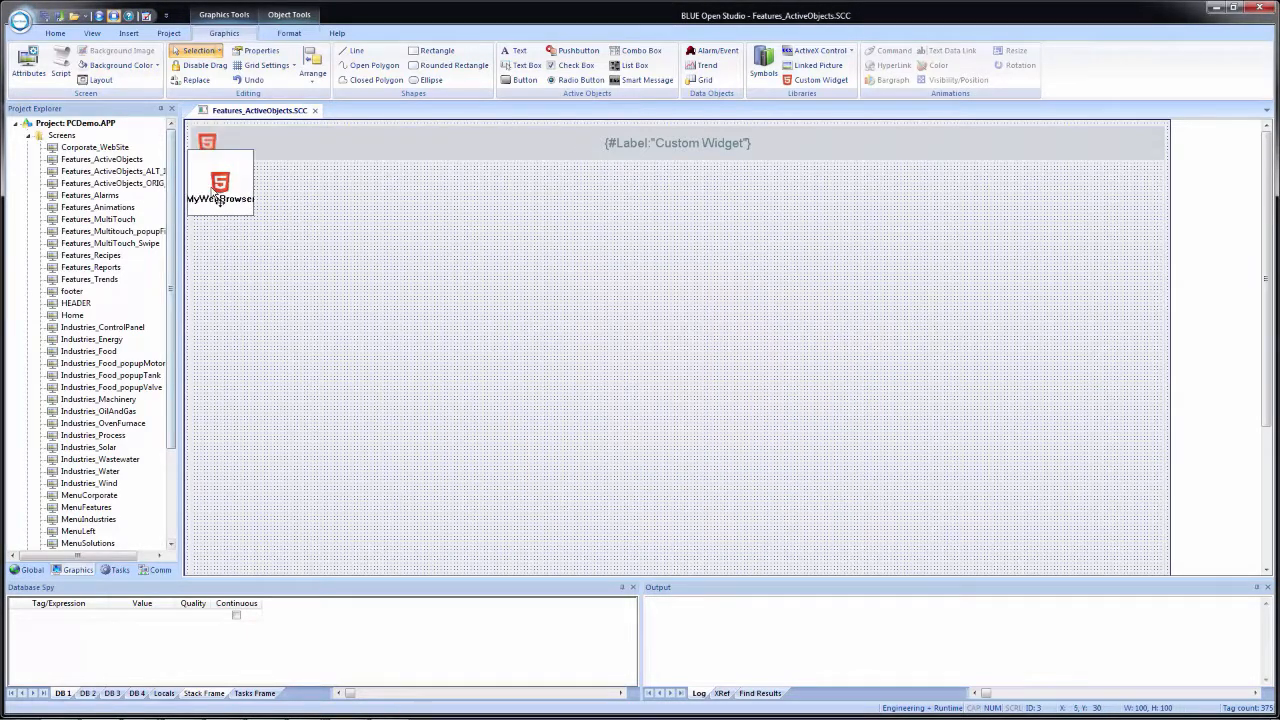
double_click(220, 185)
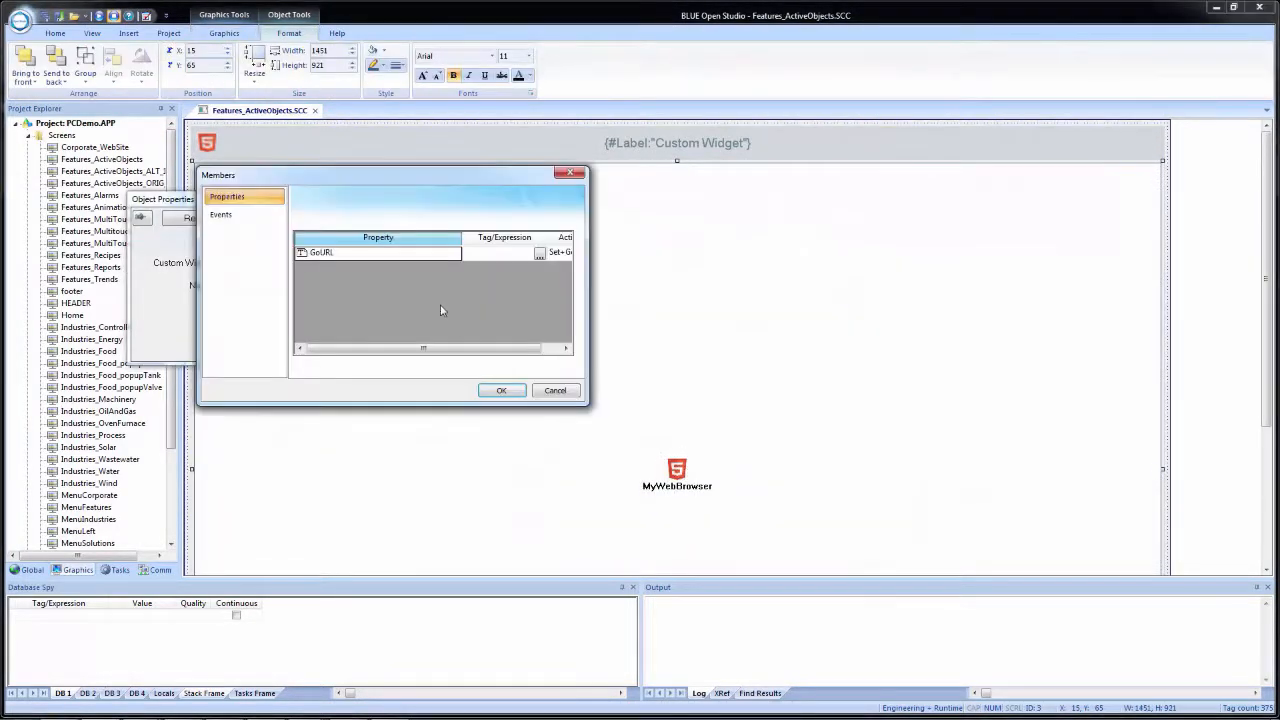
click(503, 252)
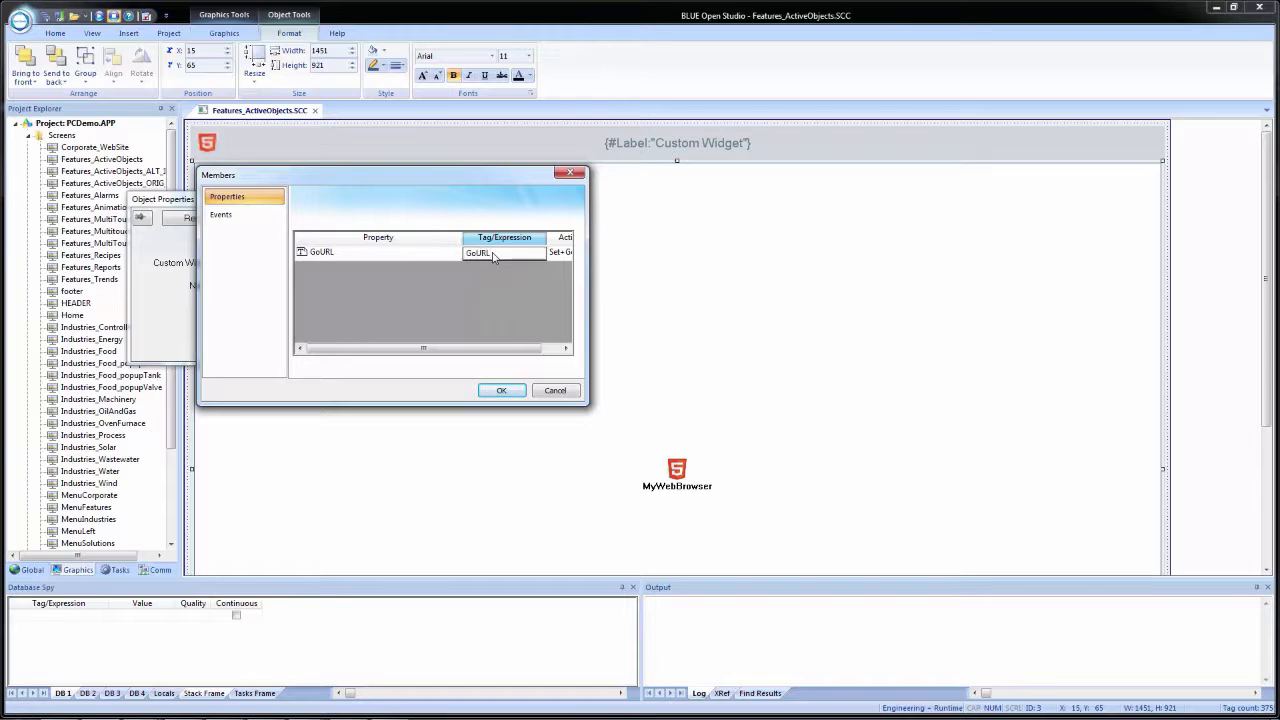
click(477, 252)
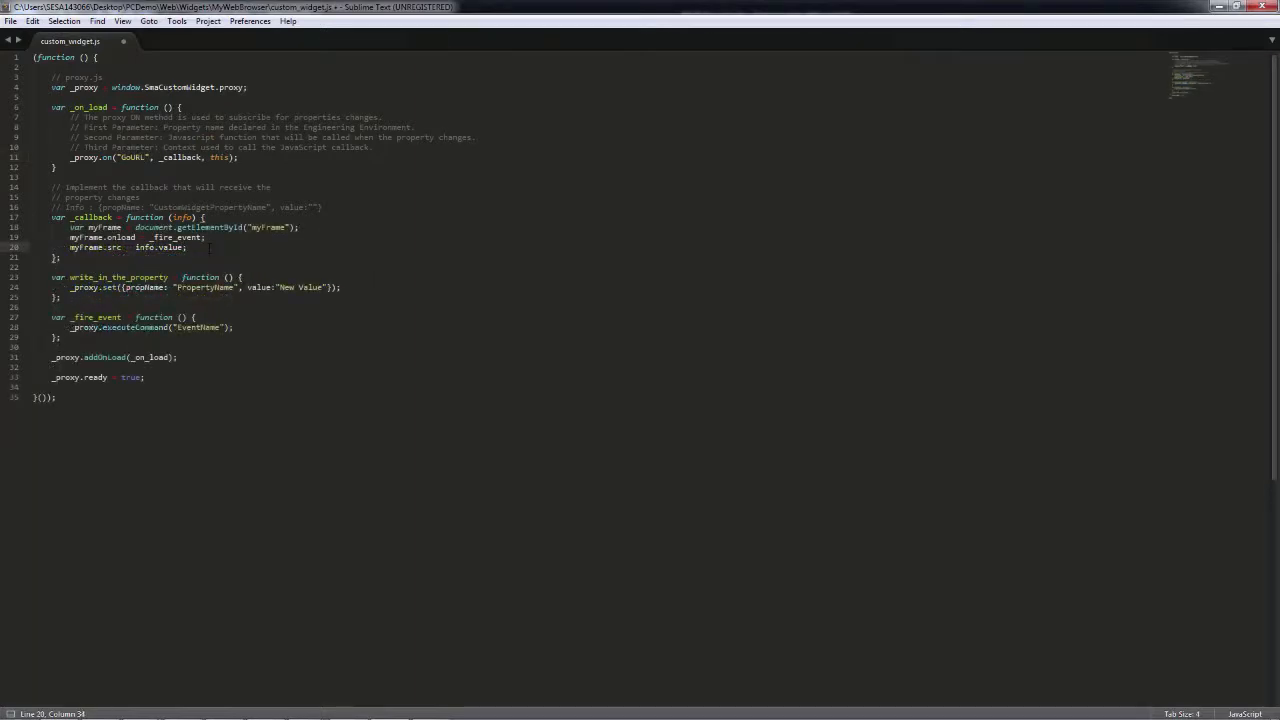
Step: Run the project to test the widget
click(58, 41)
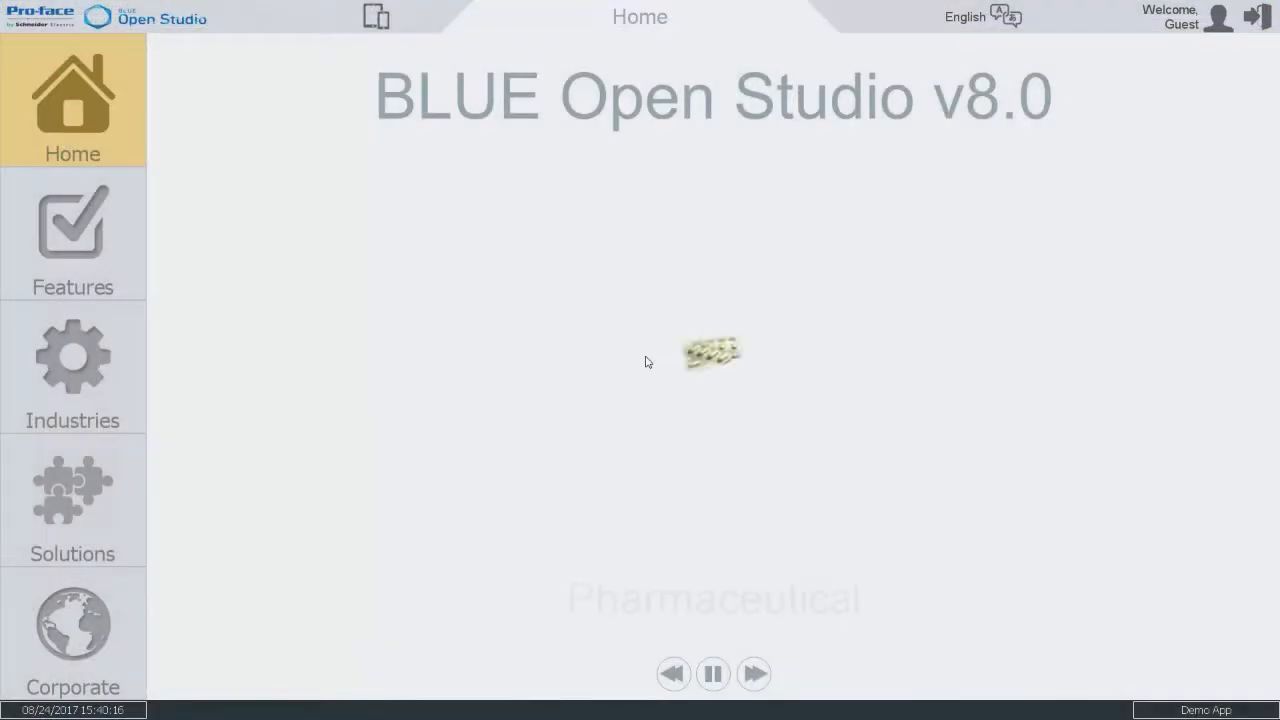
click(72, 235)
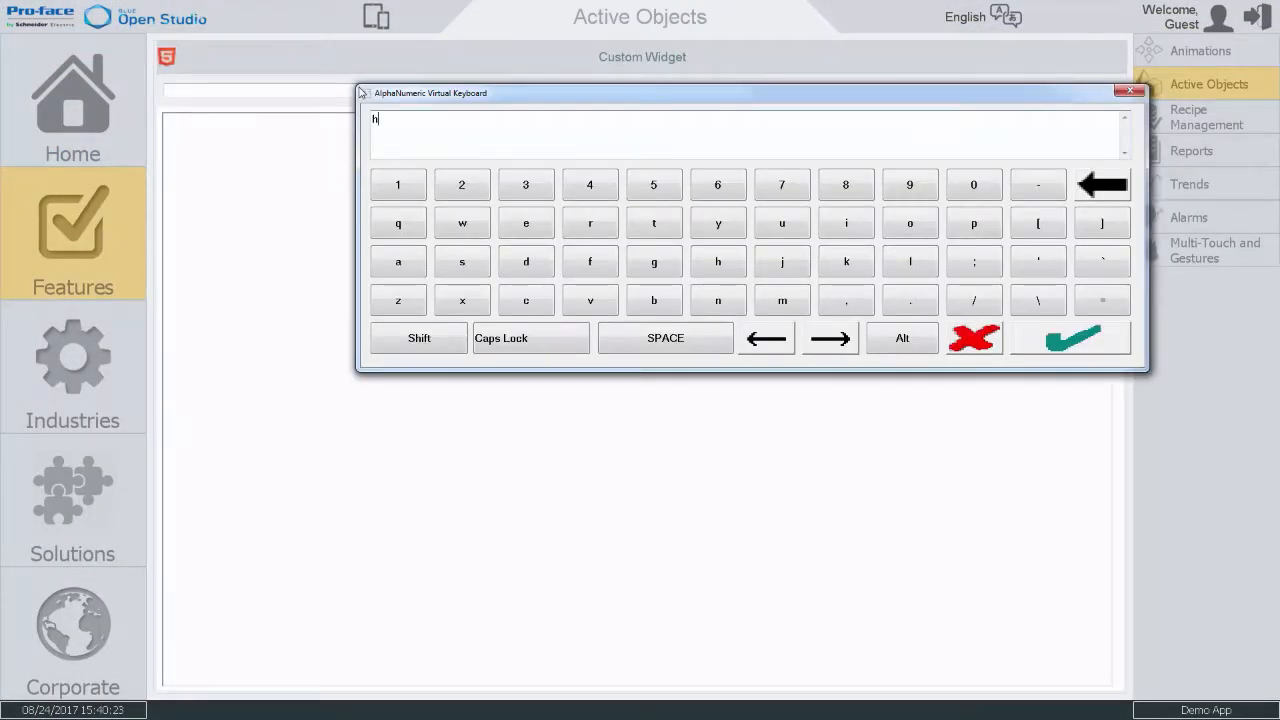
text(http://www.)
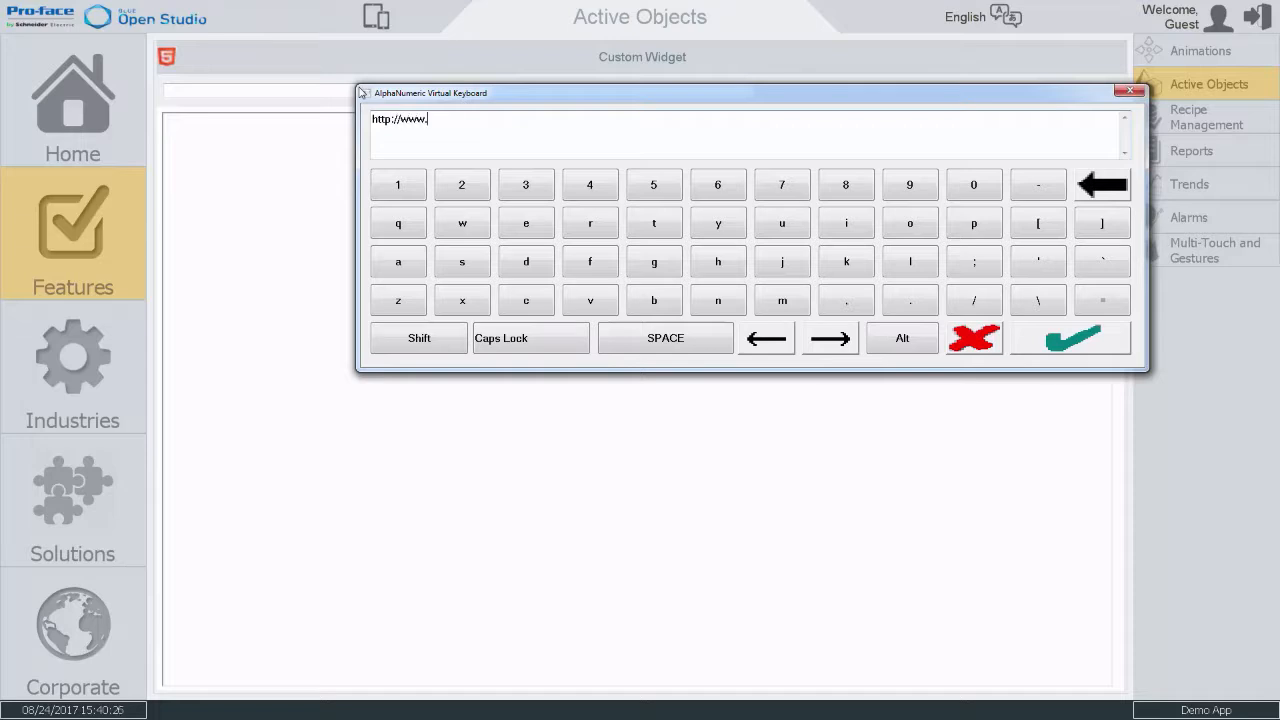
text(schneider-electric.co)
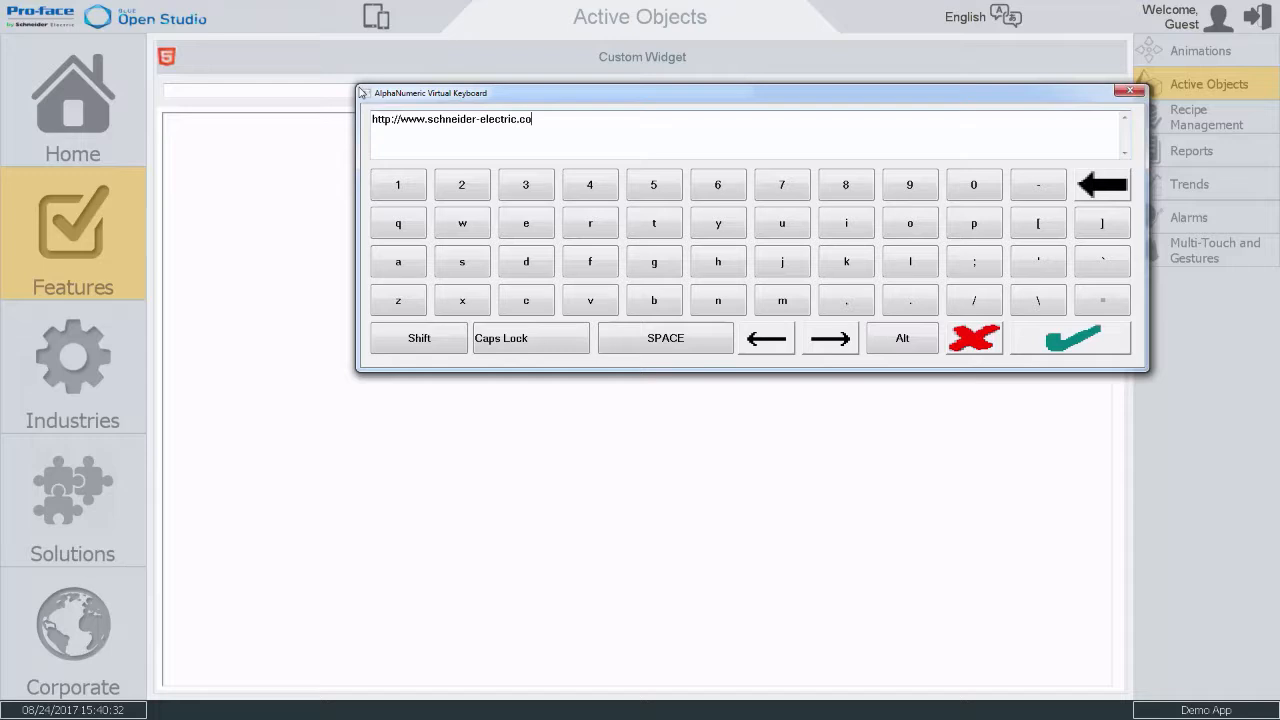
click(1070, 337)
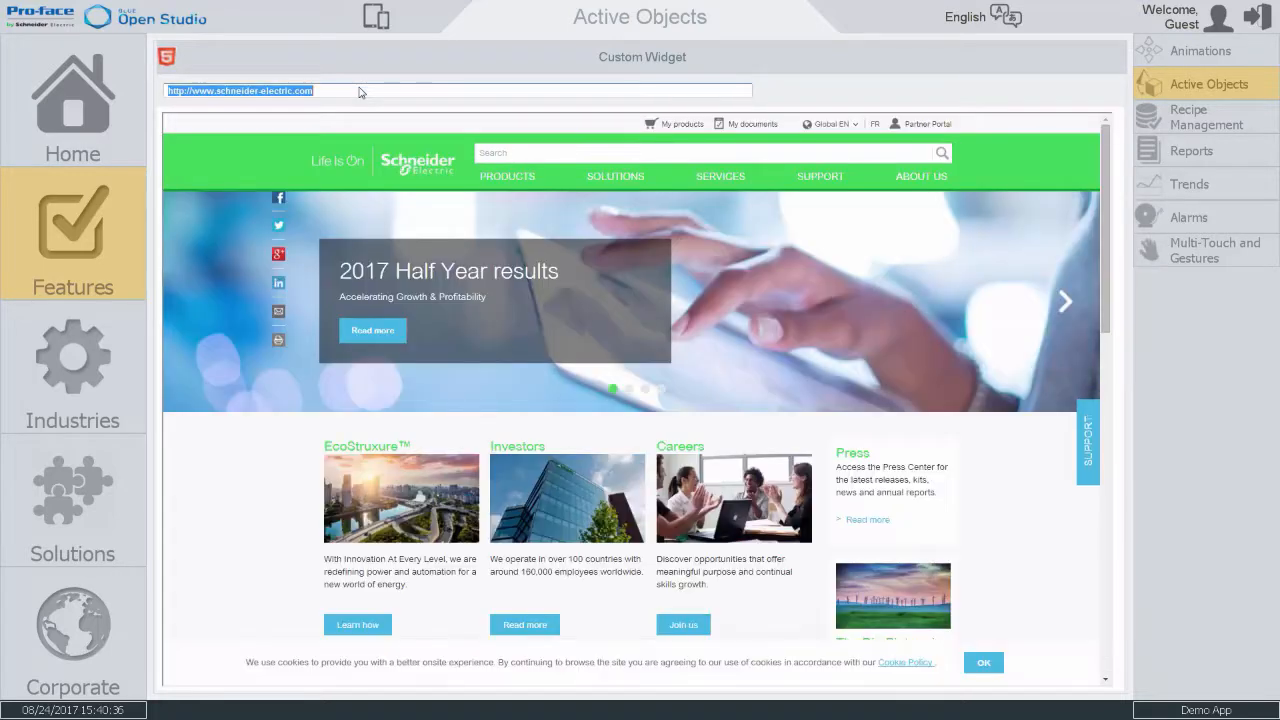
Step: Open Products and choose Power Quality and Power Factor Correction on the site
click(507, 176)
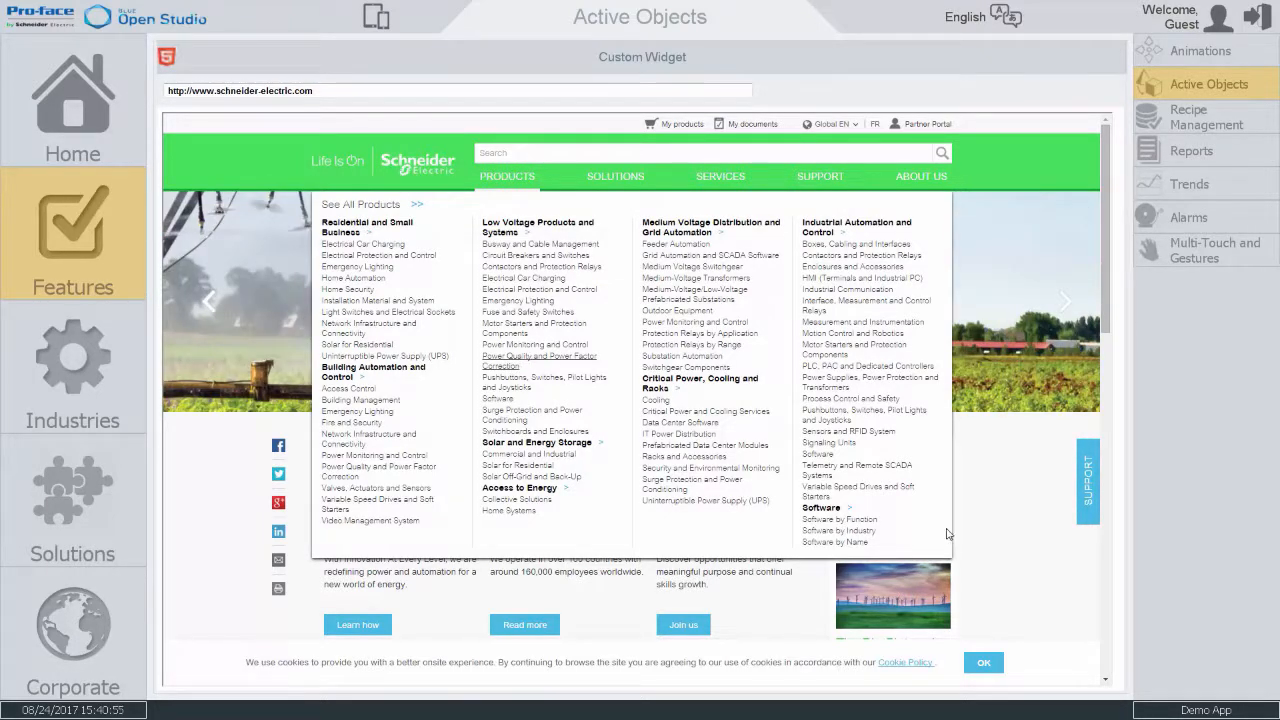
click(538, 361)
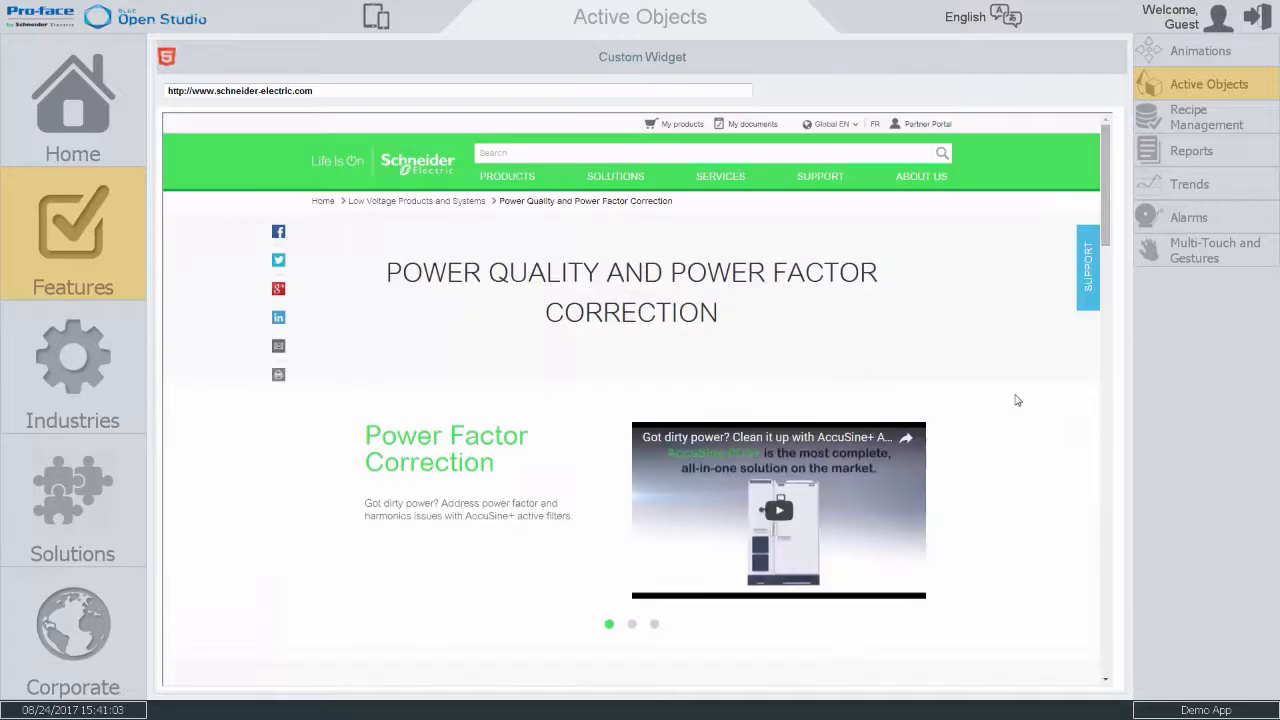